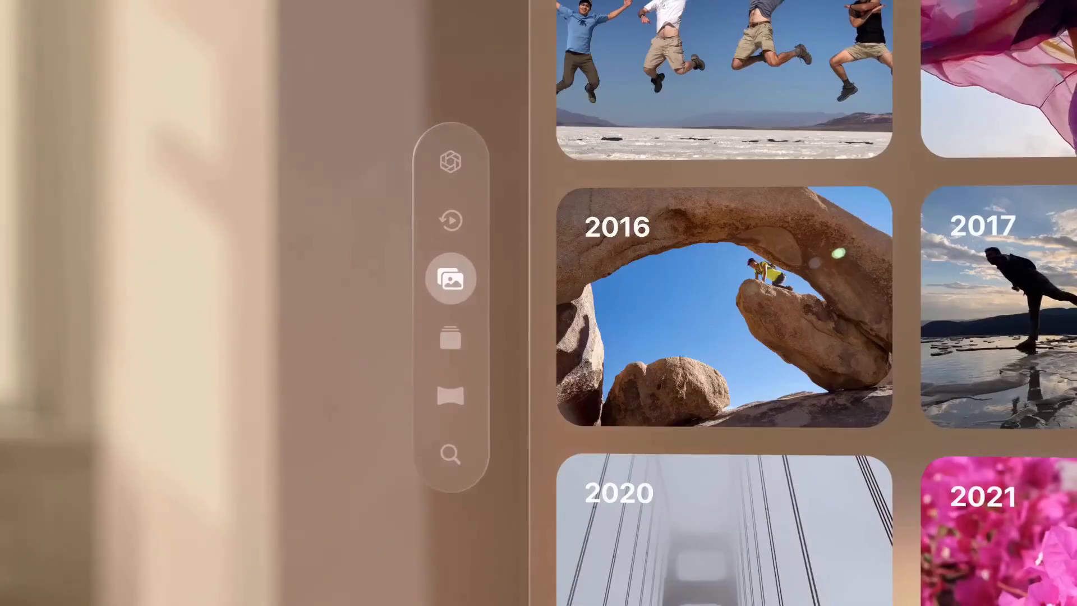
left_click(450, 219)
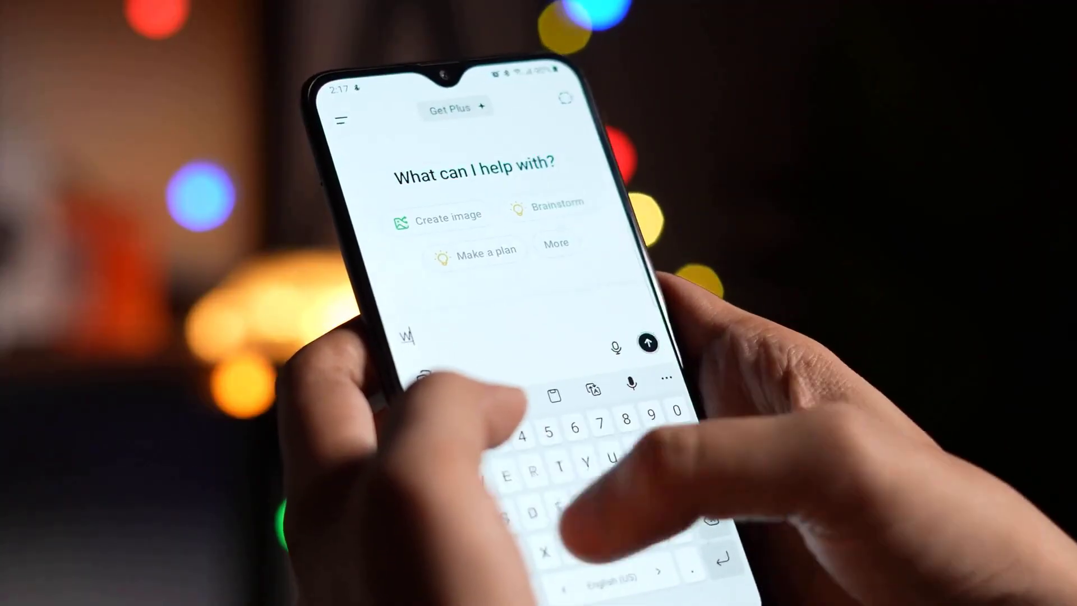
type("What")
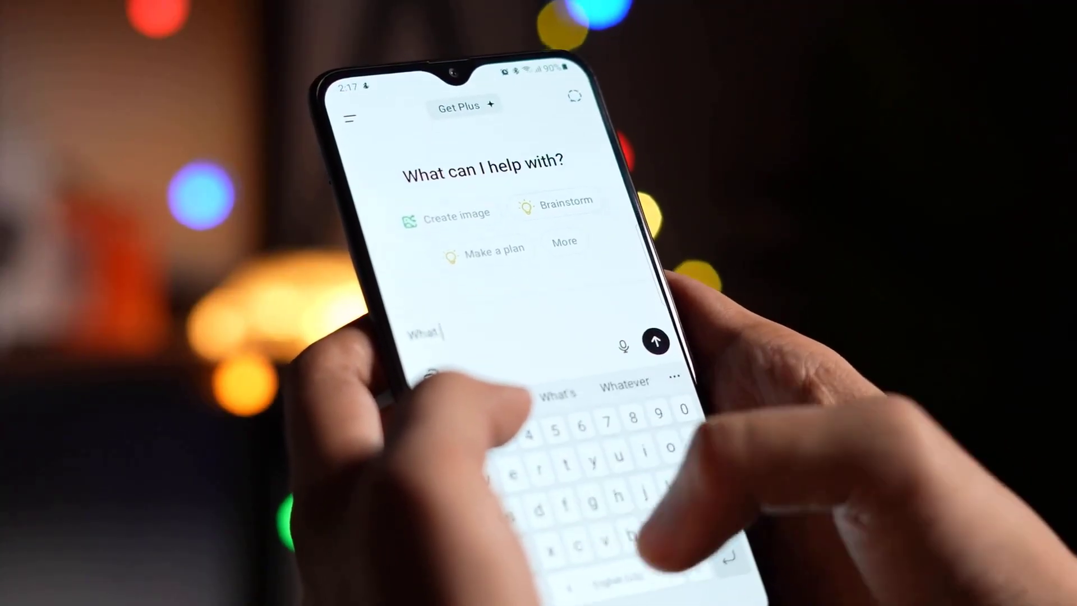